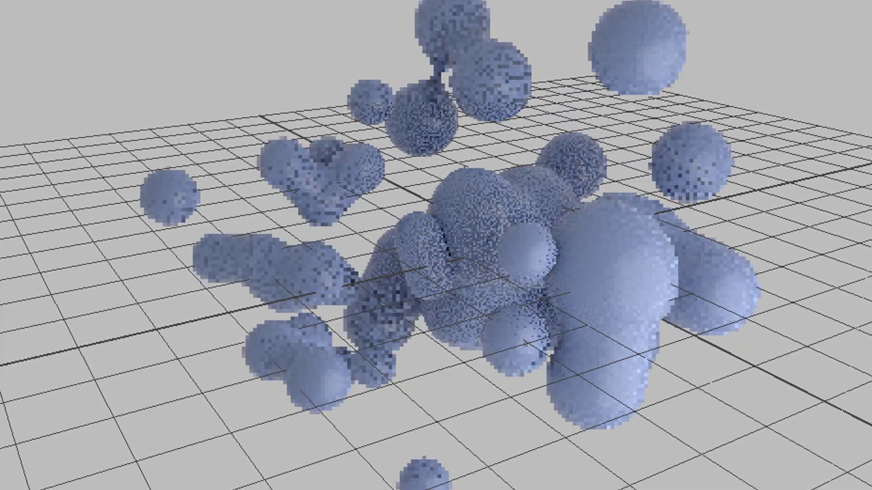
# Stop the Arnold viewport render to show the raw pink and blue nParticles again.
pyautogui.click(825, 433)
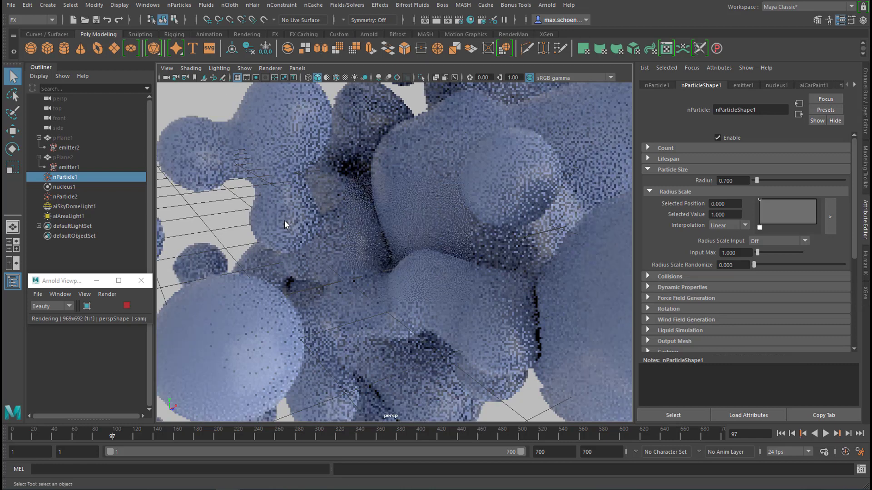
pyautogui.moveTo(522, 271)
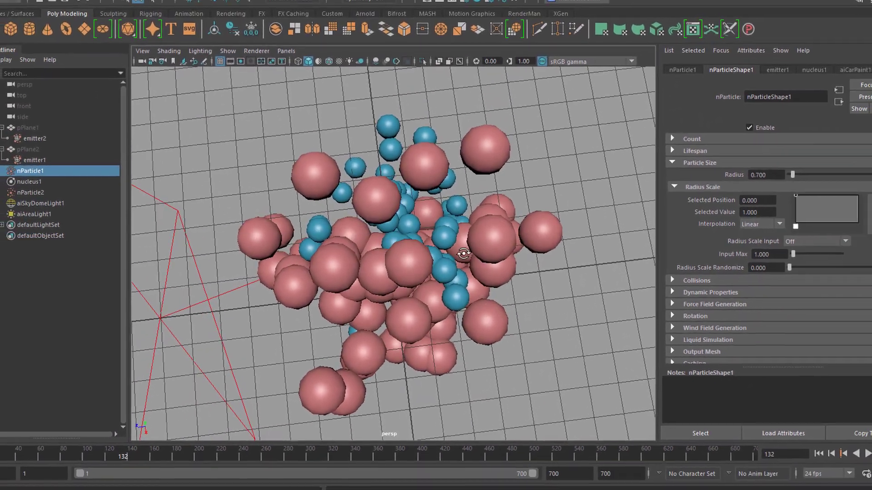
# Render the current camera in Arnold RenderView to see the merged blobby particle surfaces.
pyautogui.click(270, 68)
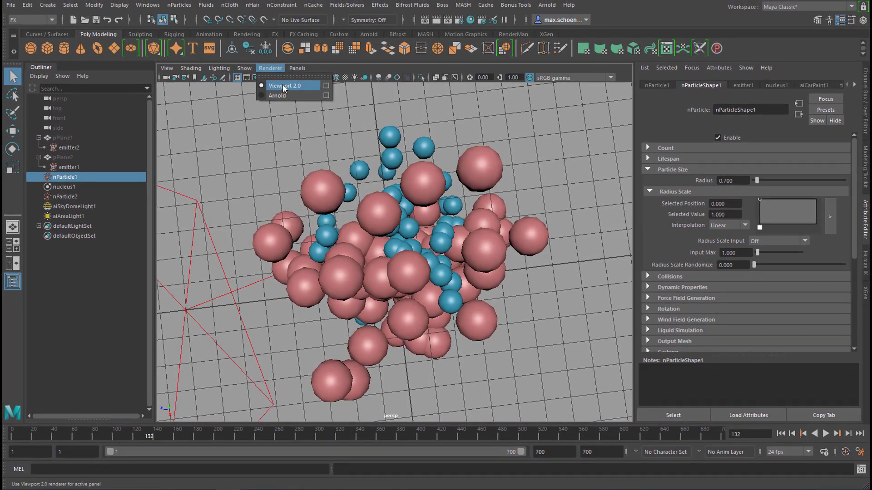
pyautogui.click(545, 5)
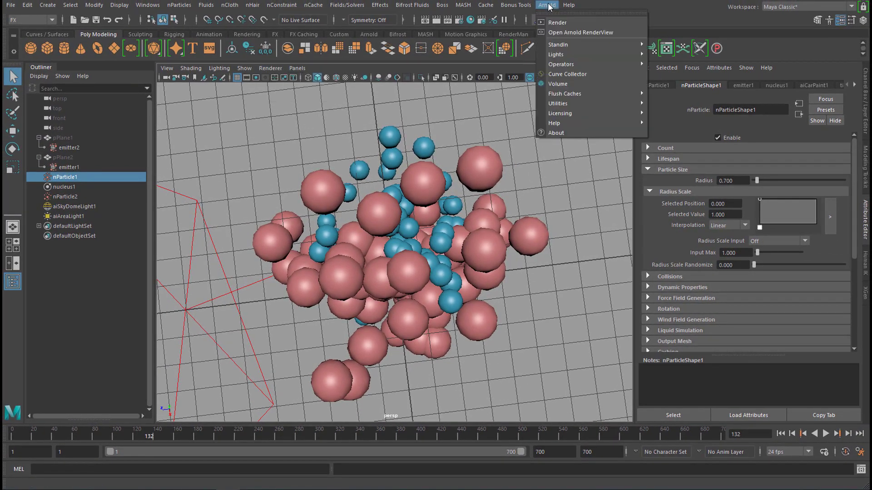
pyautogui.click(580, 33)
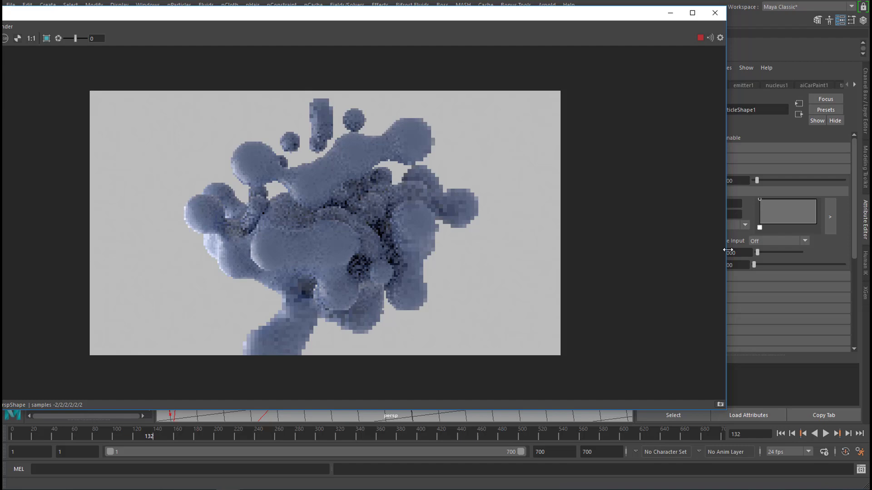
pyautogui.click(714, 12)
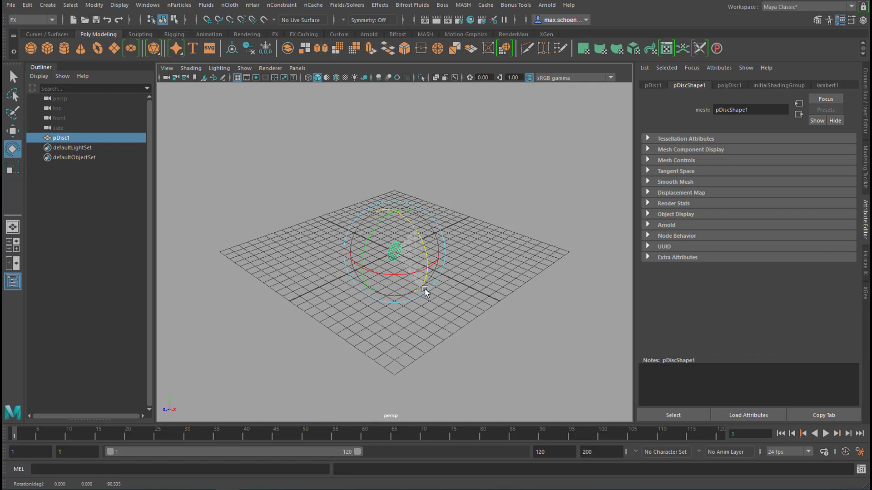
# Rotate the disc and plane upright, scale up the disc, and select both.
pyautogui.moveTo(425, 289); pyautogui.dragTo(384, 253)
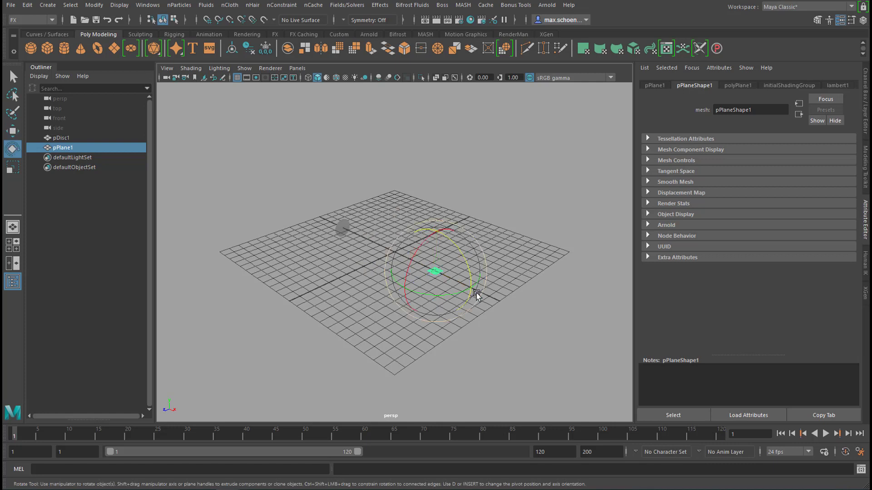
pyautogui.moveTo(476, 295); pyautogui.dragTo(448, 221)
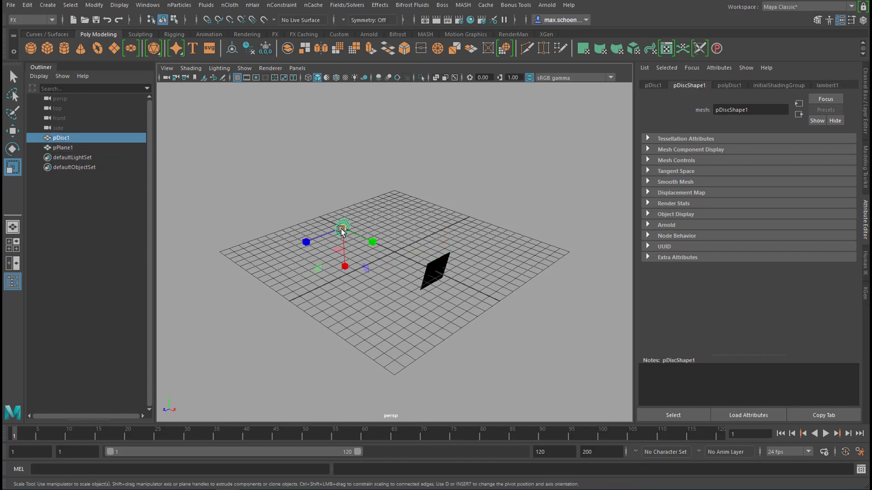
pyautogui.moveTo(342, 228); pyautogui.dragTo(439, 297)
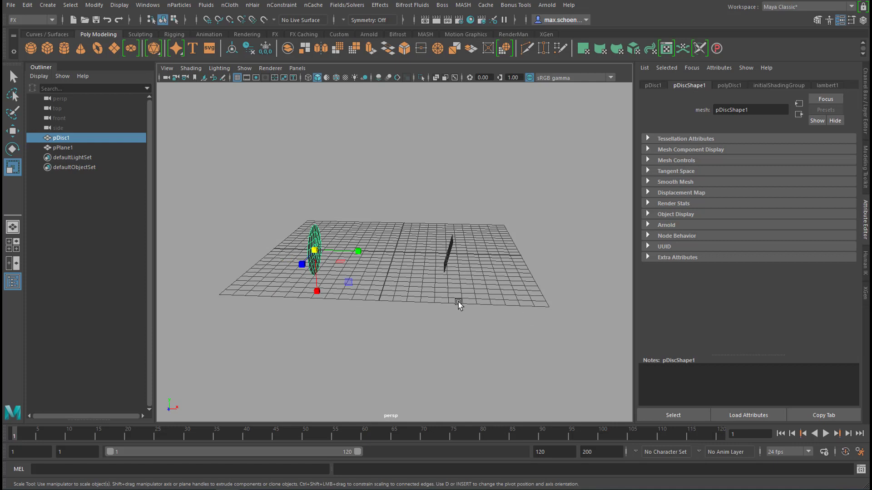
pyautogui.click(63, 147)
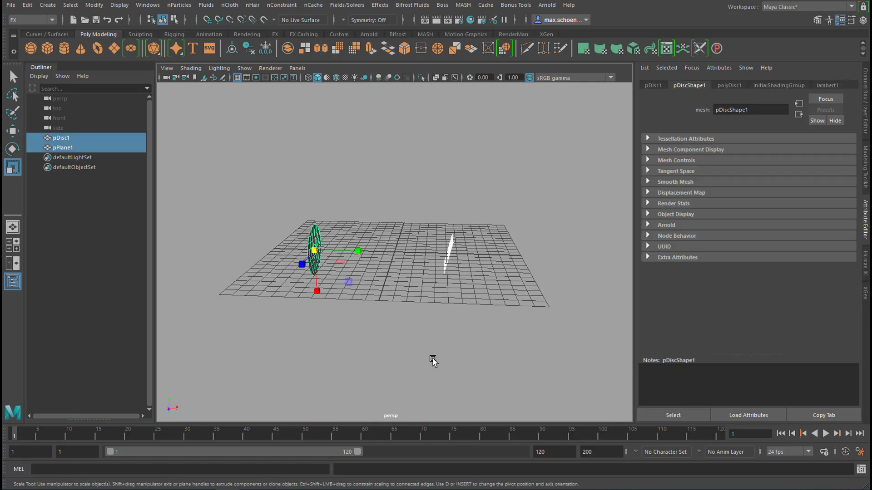
pyautogui.moveTo(46, 27)
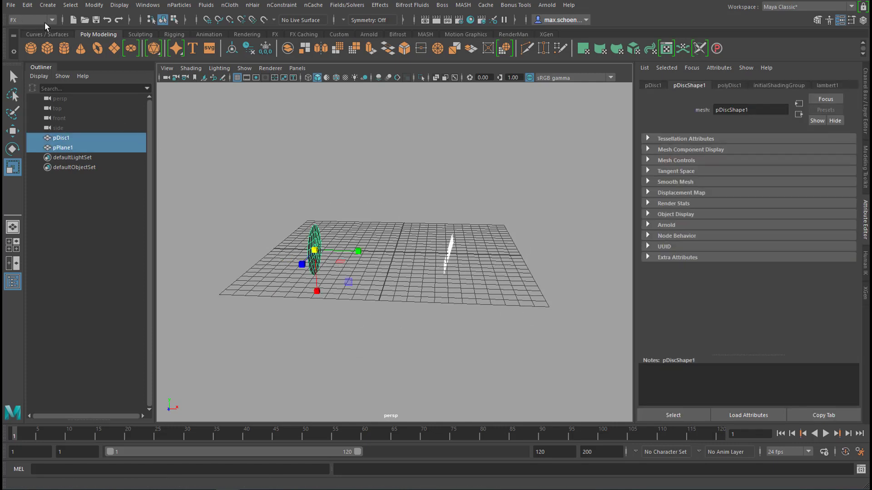
pyautogui.moveTo(178, 15)
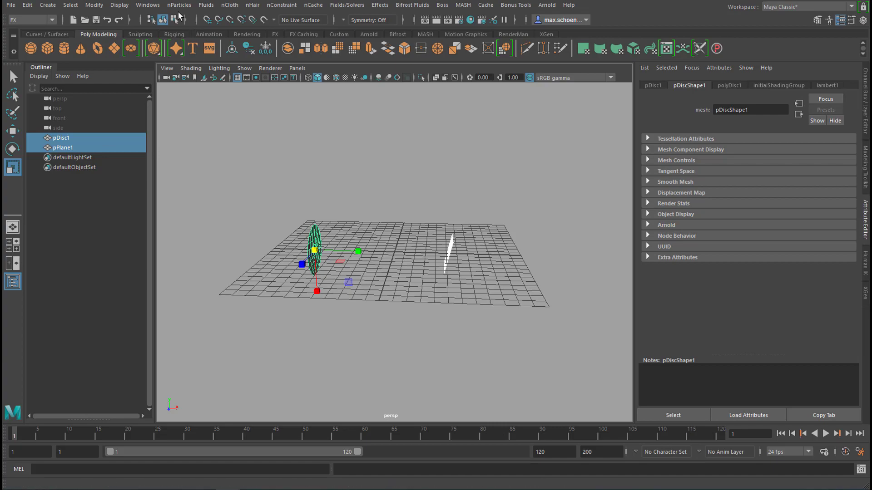
# Apply nParticles Emit from Object to the disc and plane, then play the timeline.
pyautogui.click(178, 5)
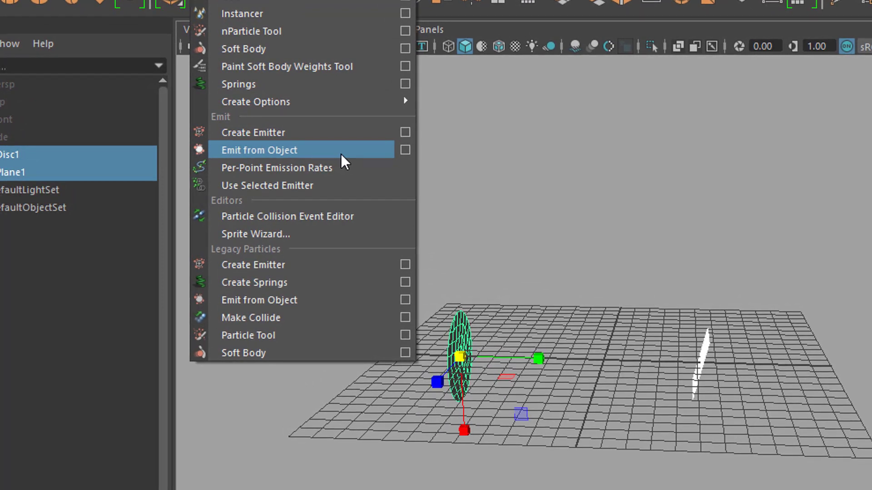
pyautogui.moveTo(347, 156)
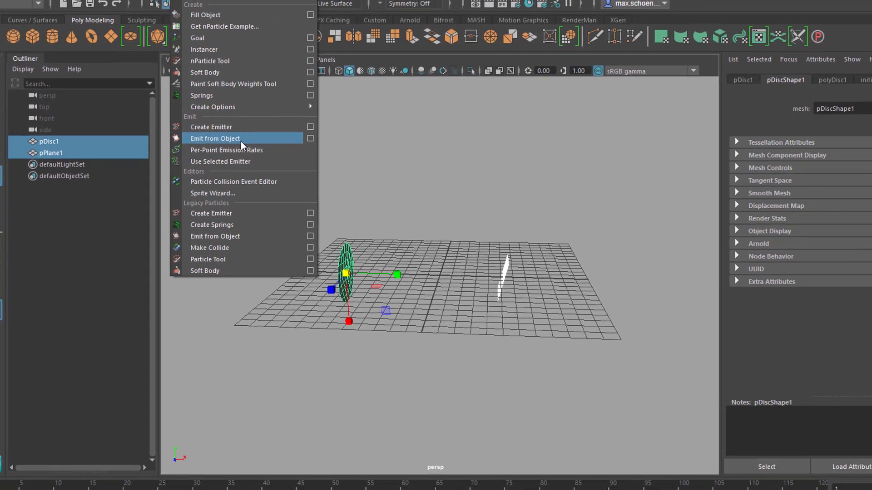
pyautogui.click(214, 138)
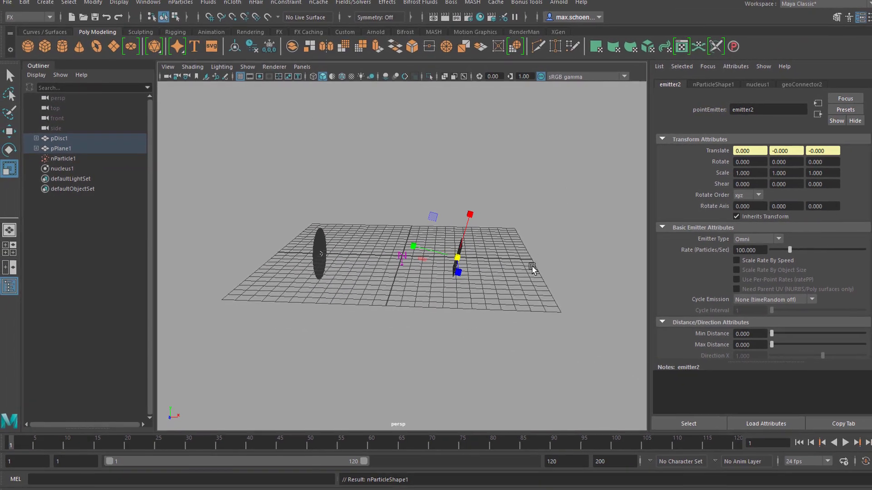
pyautogui.click(825, 433)
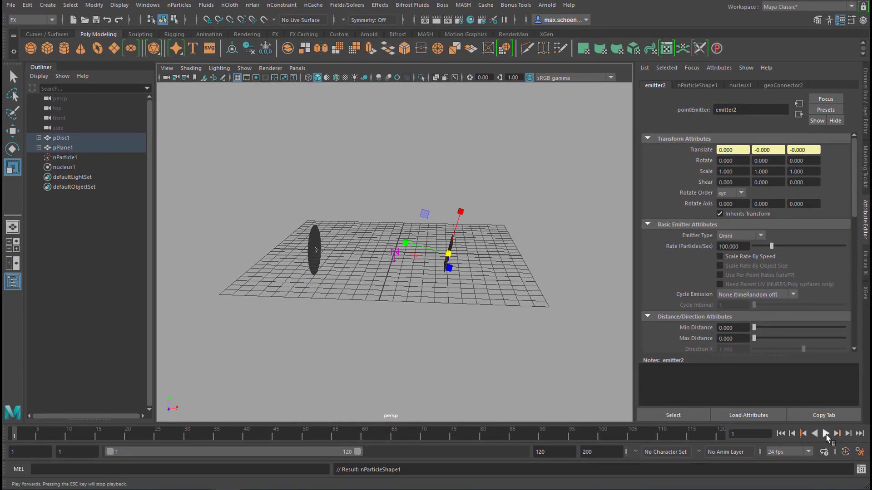
pyautogui.click(825, 434)
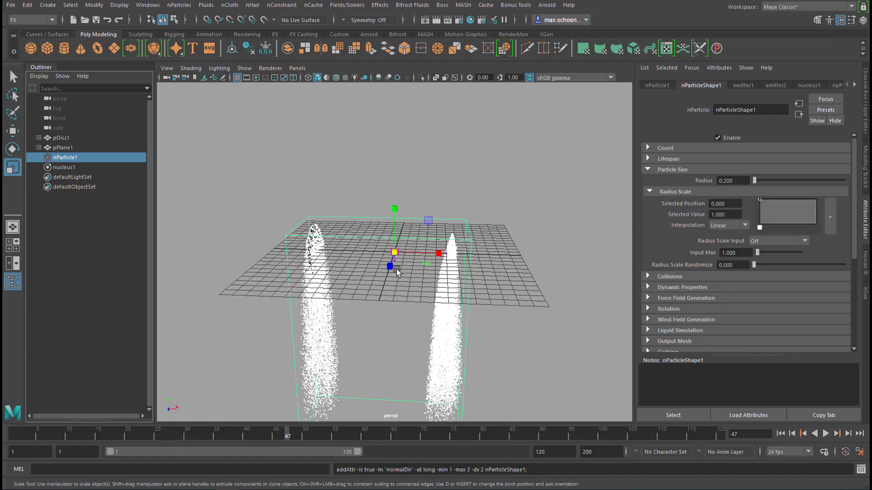
pyautogui.moveTo(503, 298)
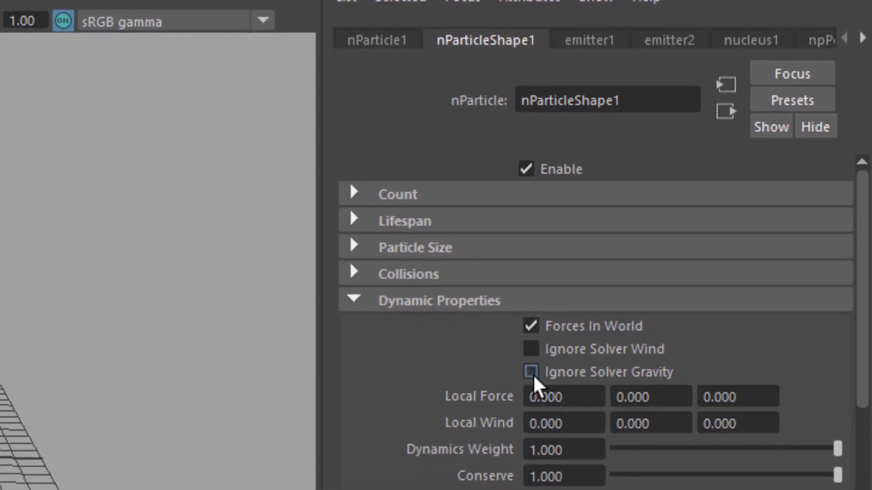
# Tick Ignore Solver Gravity in nParticle1's Dynamic Properties.
pyautogui.click(530, 371)
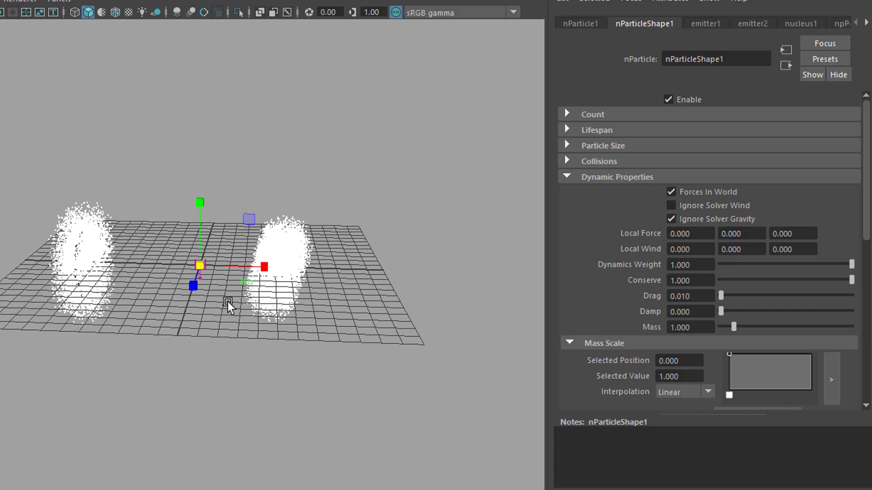
pyautogui.moveTo(203, 311)
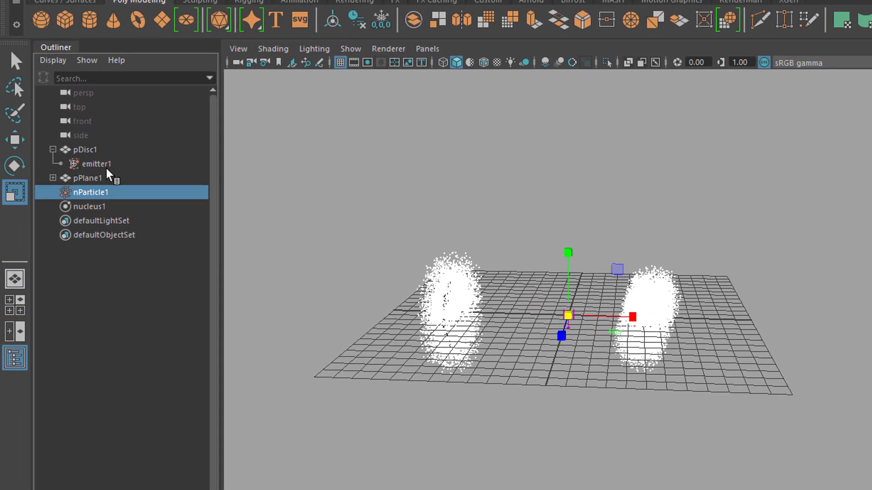
# Set the disc's emitter1 Emitter Type to Surface.
pyautogui.click(95, 163)
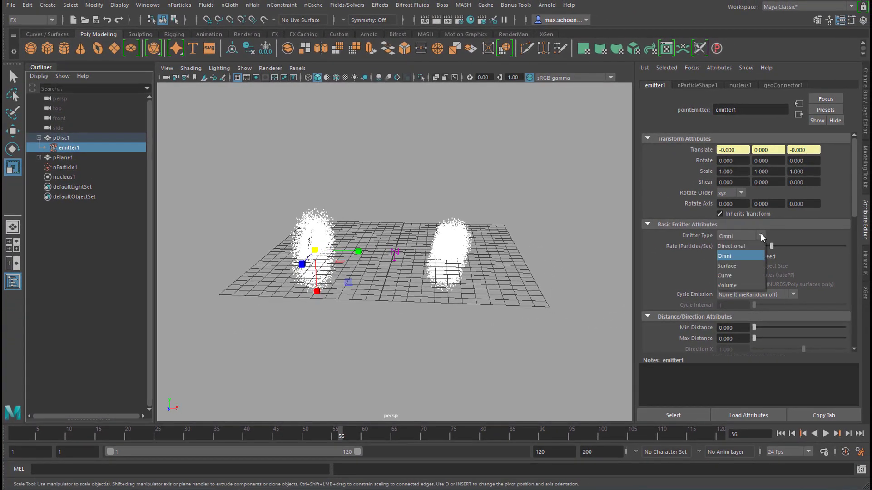
pyautogui.click(726, 265)
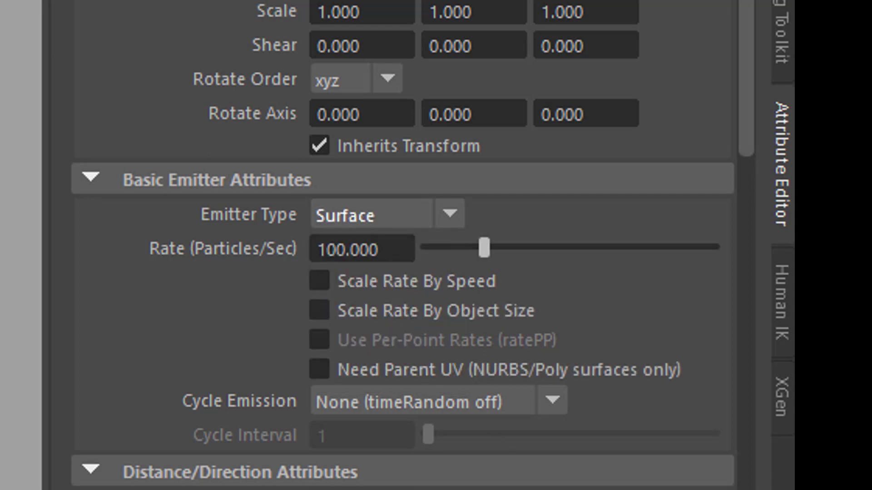
pyautogui.click(824, 434)
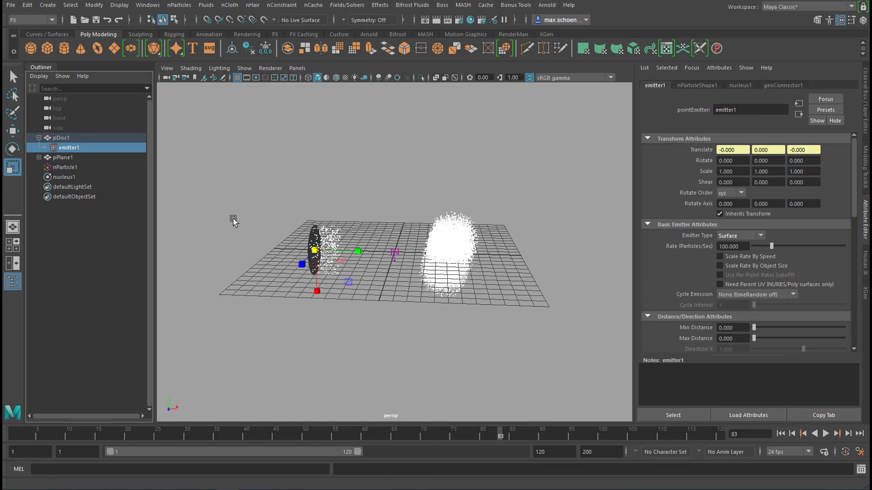
pyautogui.click(64, 168)
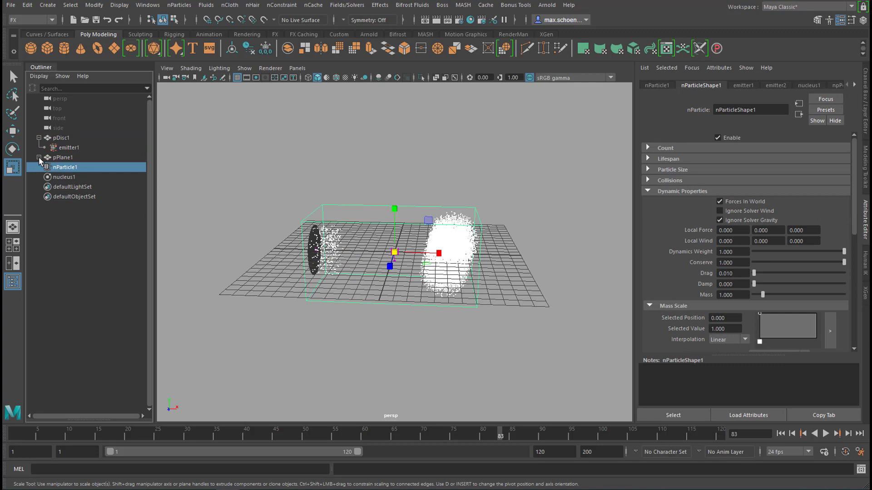
# Set emitter2 to Surface type at 10 particles per second, then replay.
pyautogui.click(68, 167)
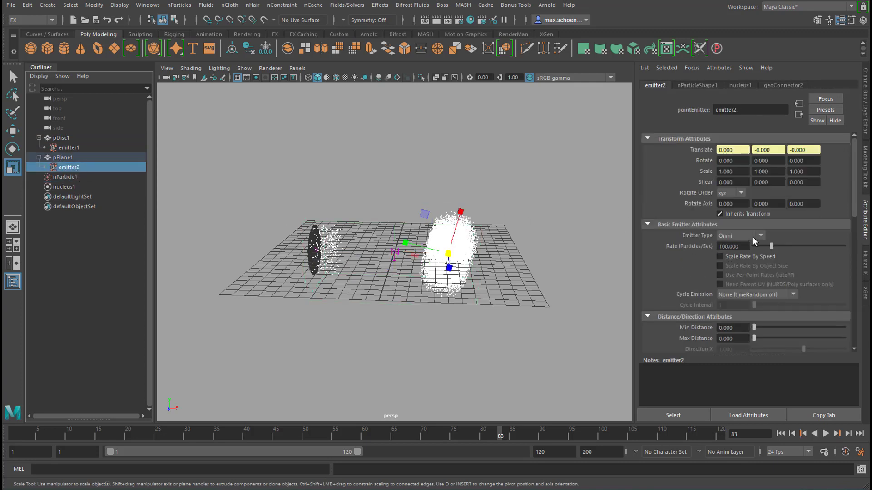
pyautogui.click(740, 235)
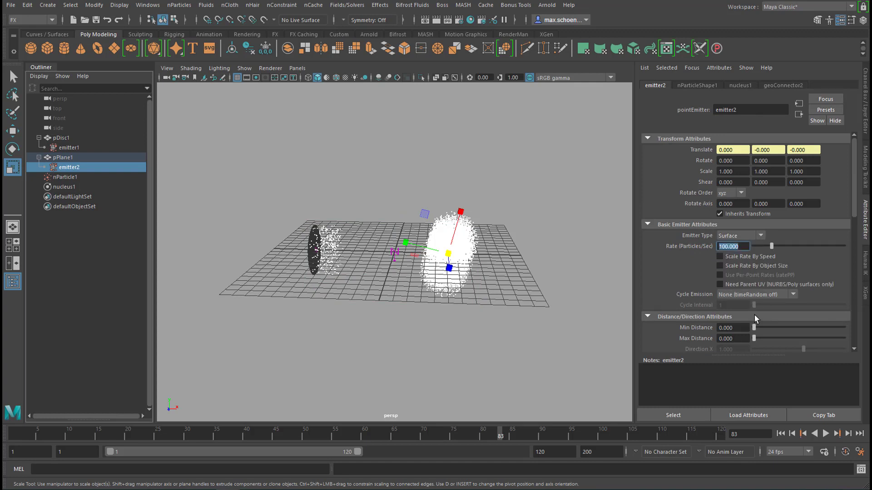
pyautogui.write('1')
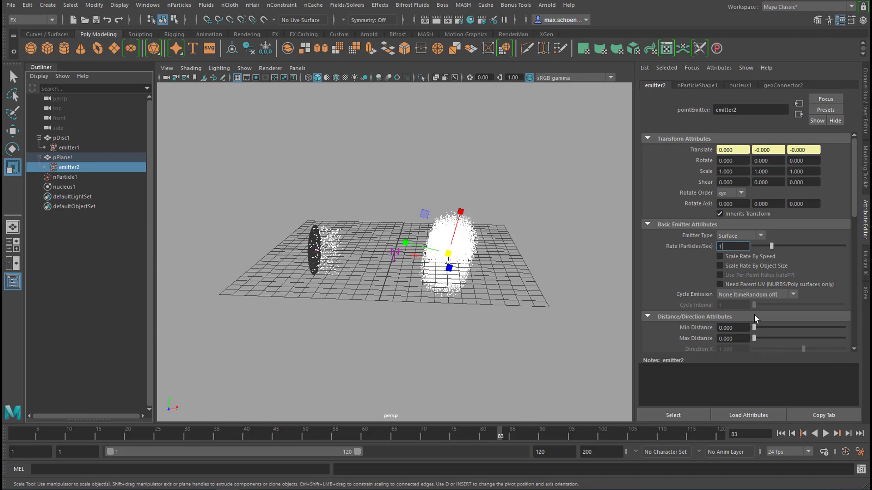
pyautogui.write('10.000')
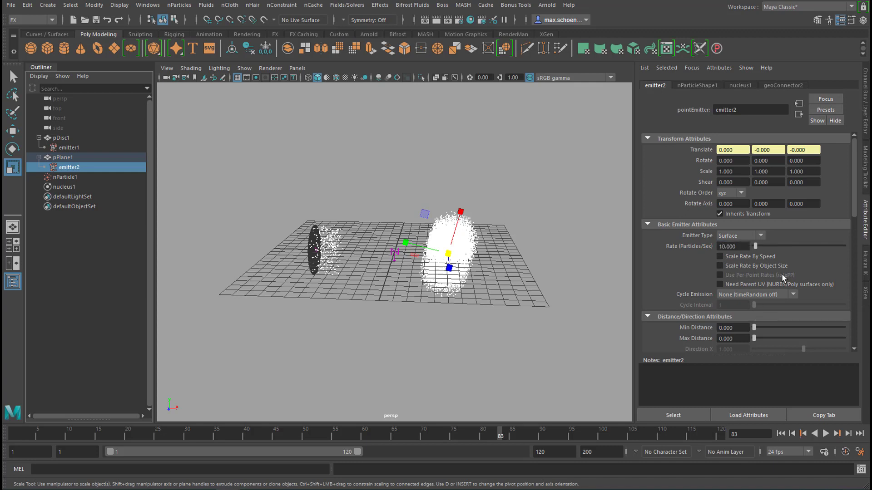
pyautogui.moveTo(722, 280)
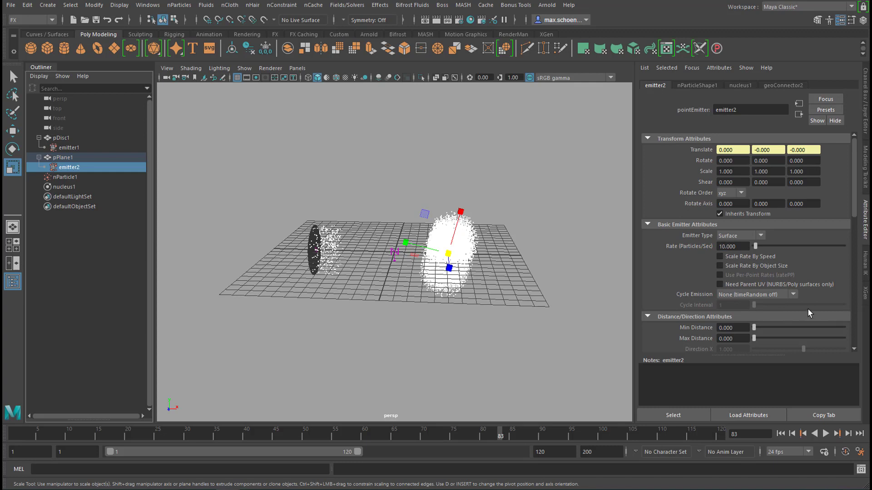
pyautogui.scroll(-3)
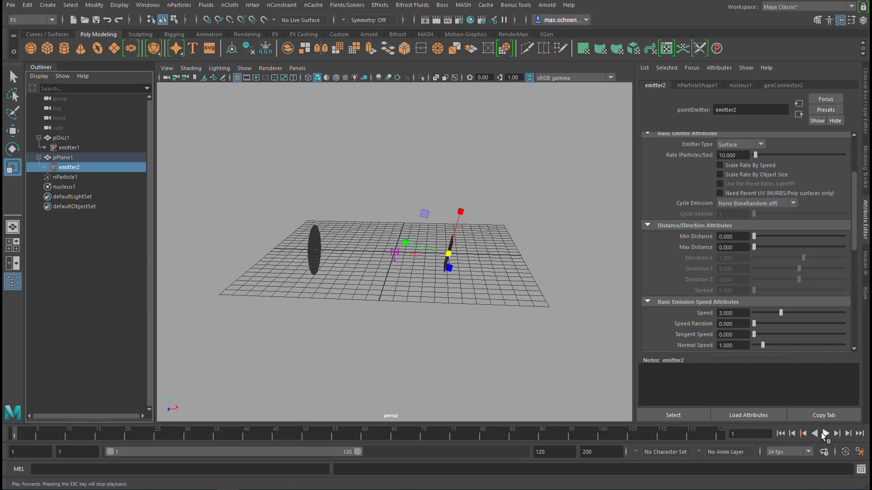
pyautogui.click(824, 434)
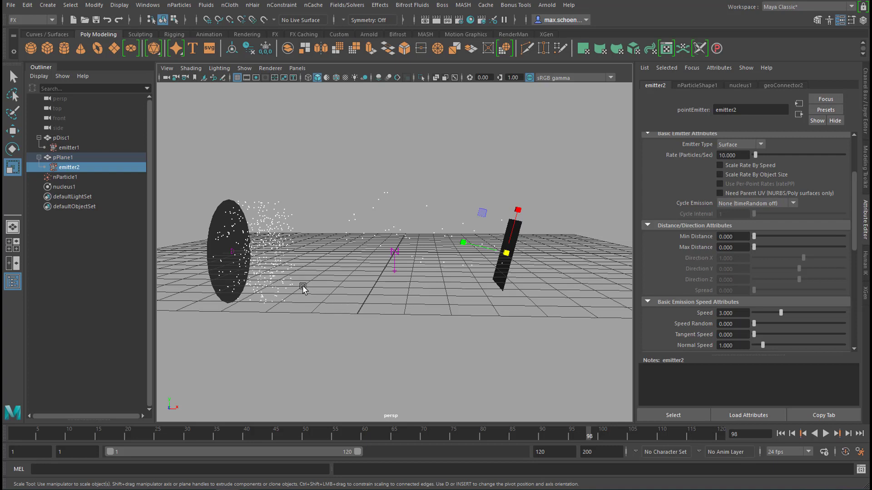
pyautogui.moveTo(166, 230)
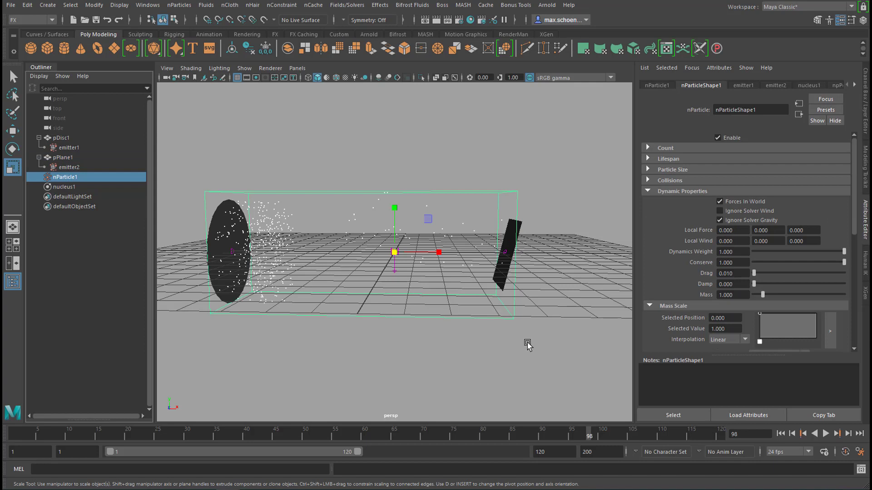
pyautogui.moveTo(428, 327)
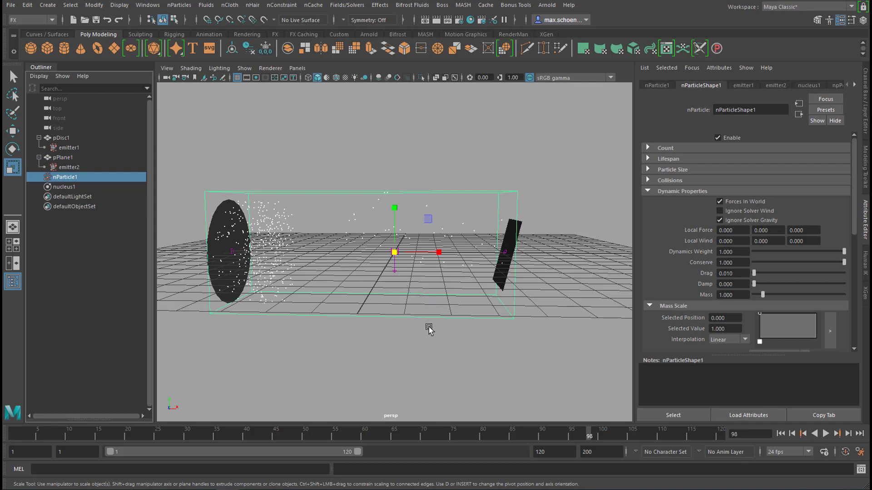
pyautogui.moveTo(531, 343)
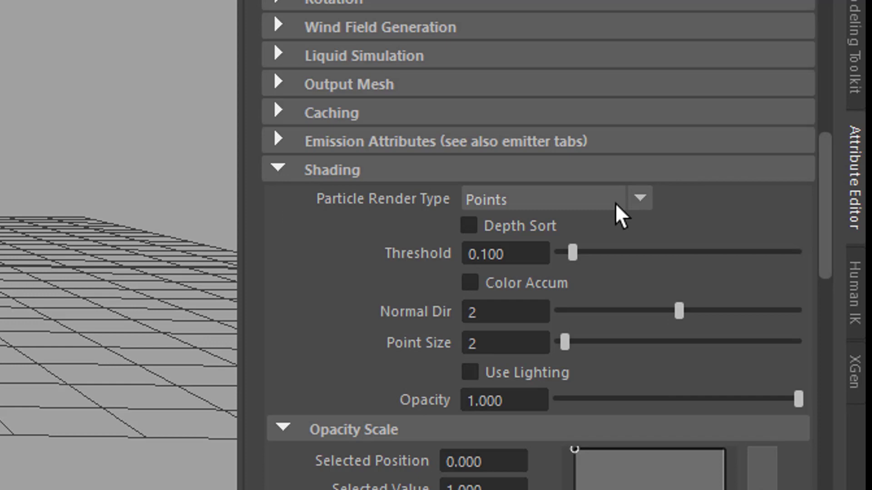
# Set nParticleShape1's Particle Render Type to Blobby Surface (s/w).
pyautogui.click(638, 199)
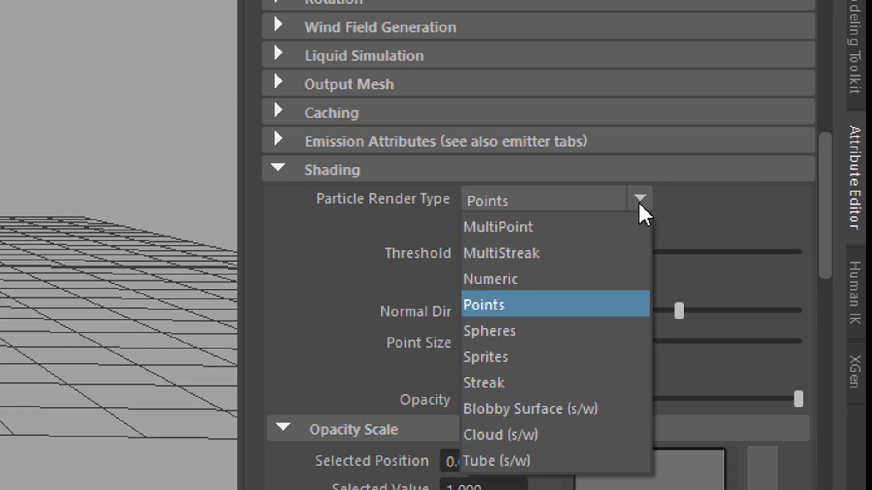
pyautogui.moveTo(619, 409)
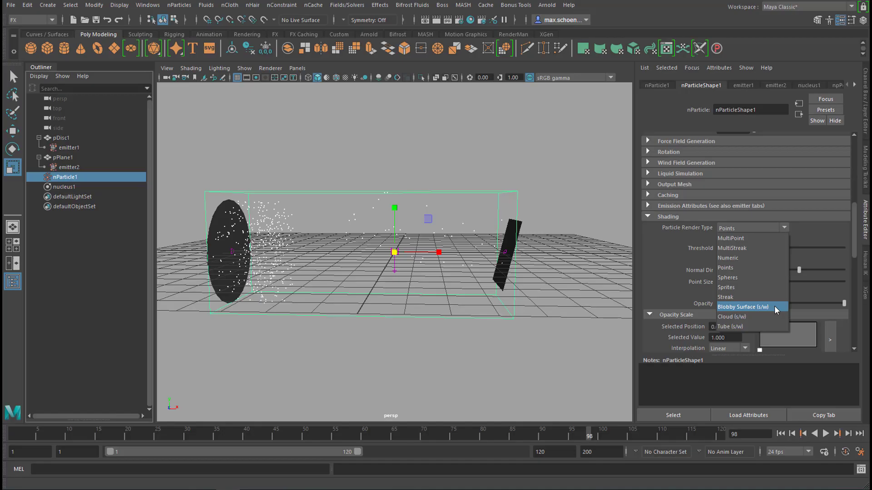
pyautogui.click(742, 307)
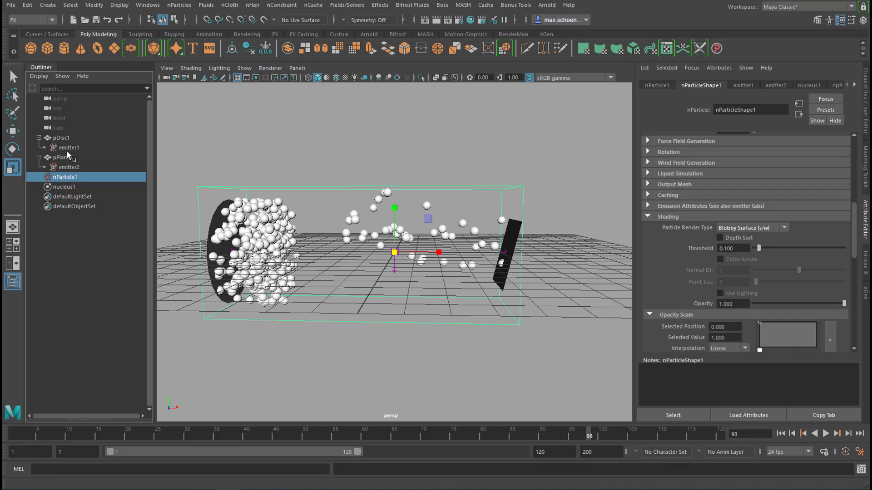
pyautogui.moveTo(70, 151)
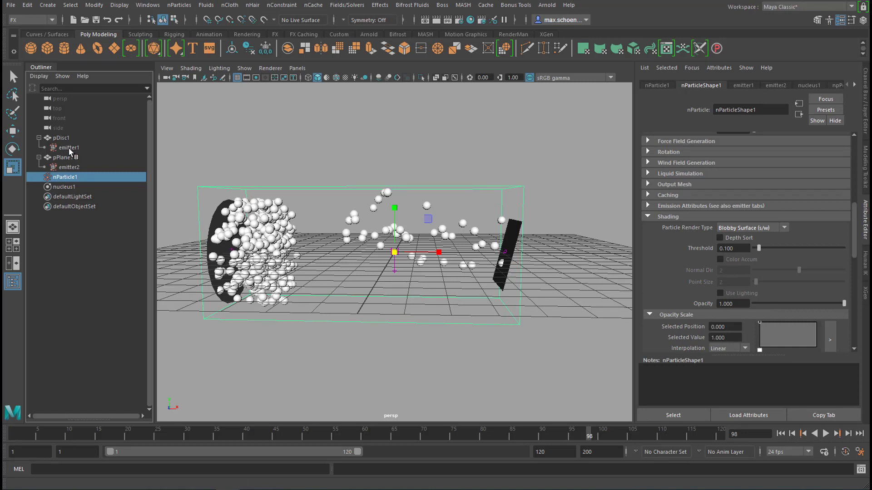
# Give emitter1 a speed of 5 and a rate of 20 particles per second.
pyautogui.click(67, 147)
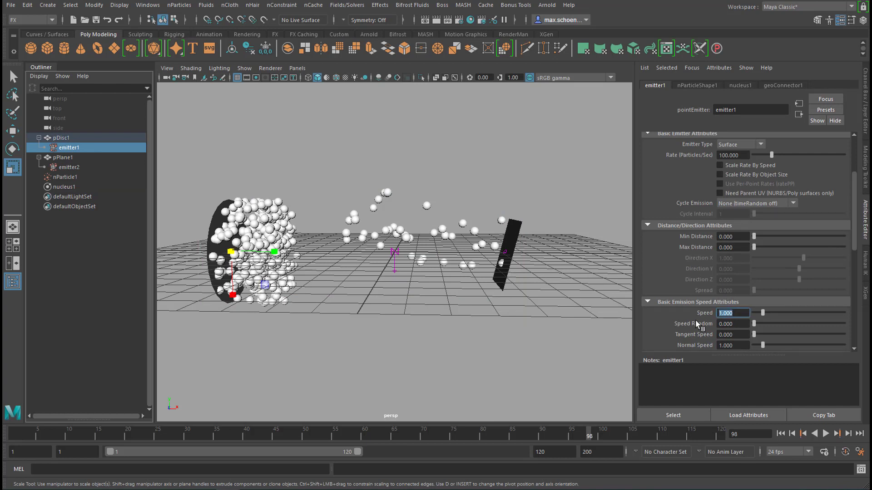
pyautogui.write('5.000')
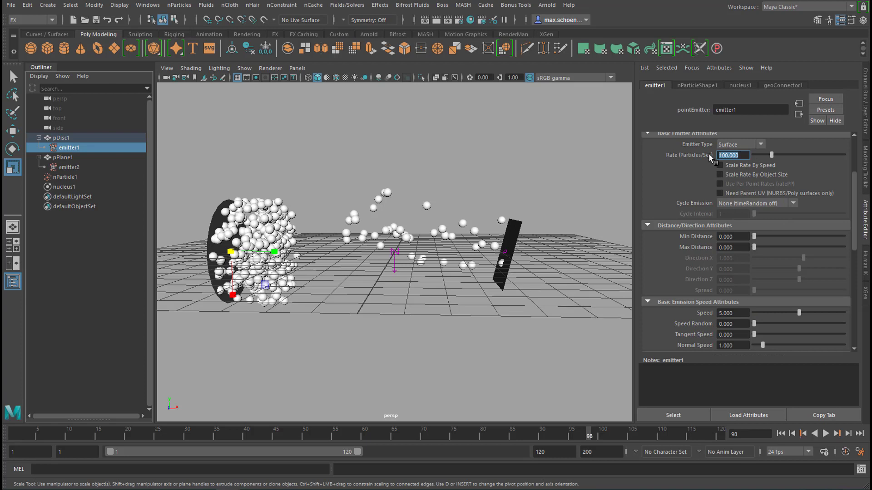
pyautogui.write('20')
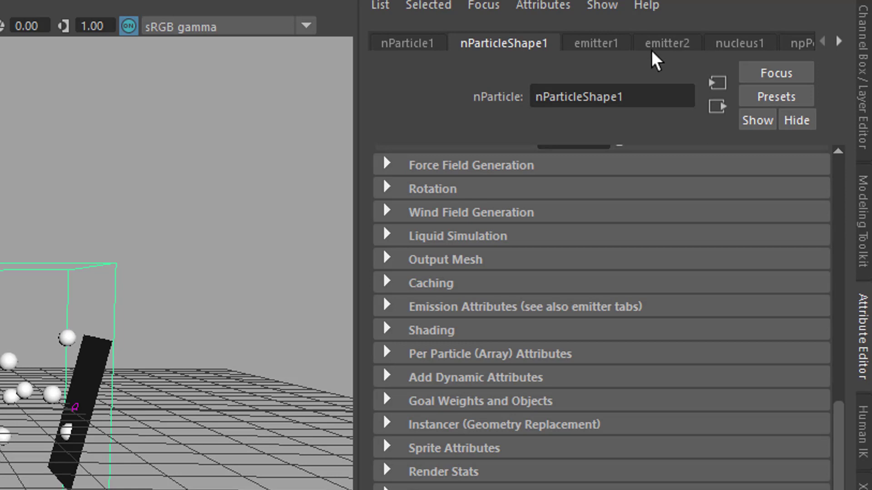
pyautogui.moveTo(414, 235)
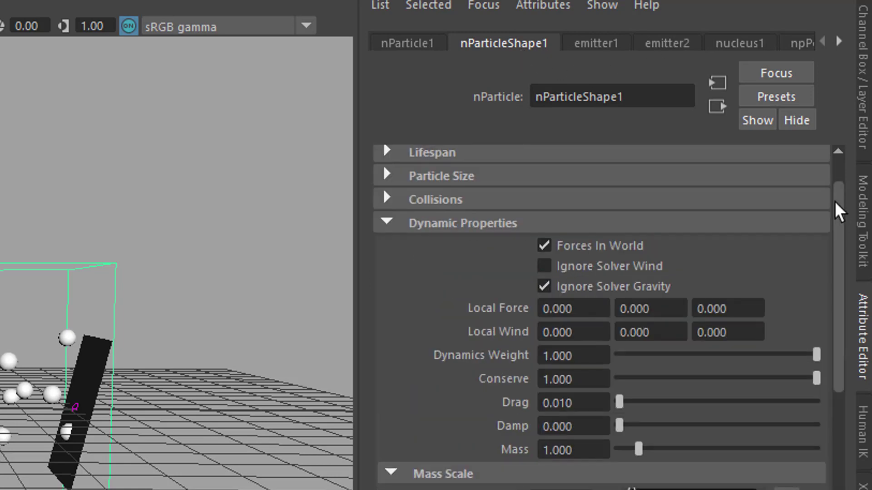
# Set the Particle Size radius to 0.4, then rewind and replay the simulation.
pyautogui.click(387, 176)
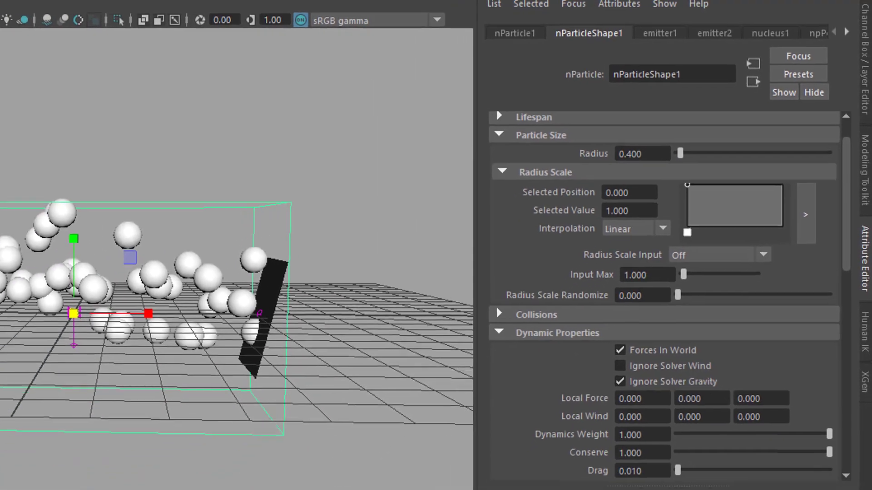
pyautogui.click(818, 450)
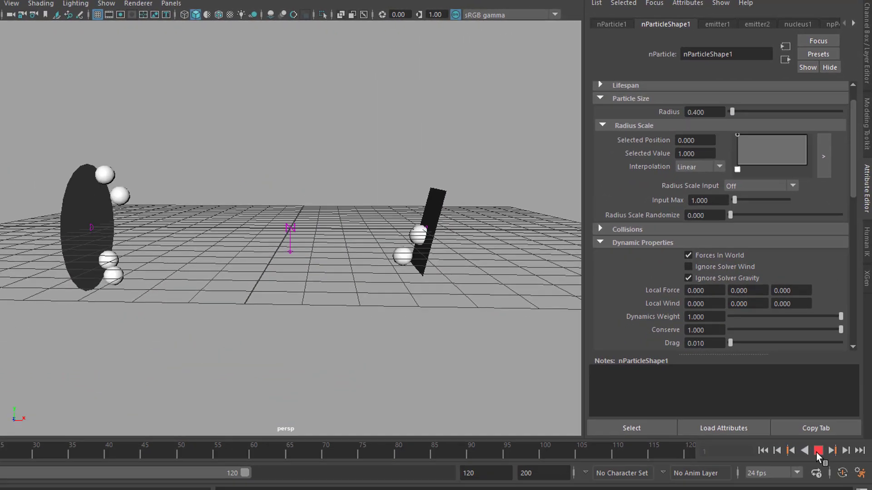
pyautogui.click(817, 451)
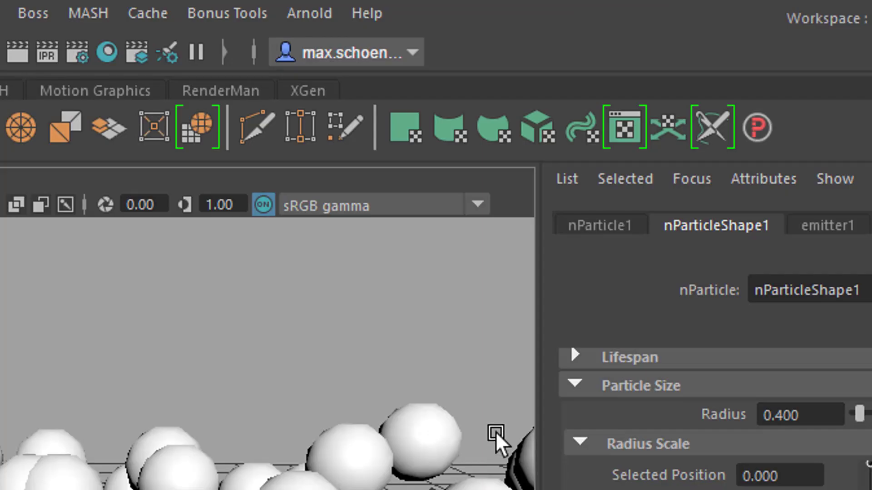
# Create an Arnold area light and review its intensity 1, exposure 0 and shadow settings.
pyautogui.click(309, 13)
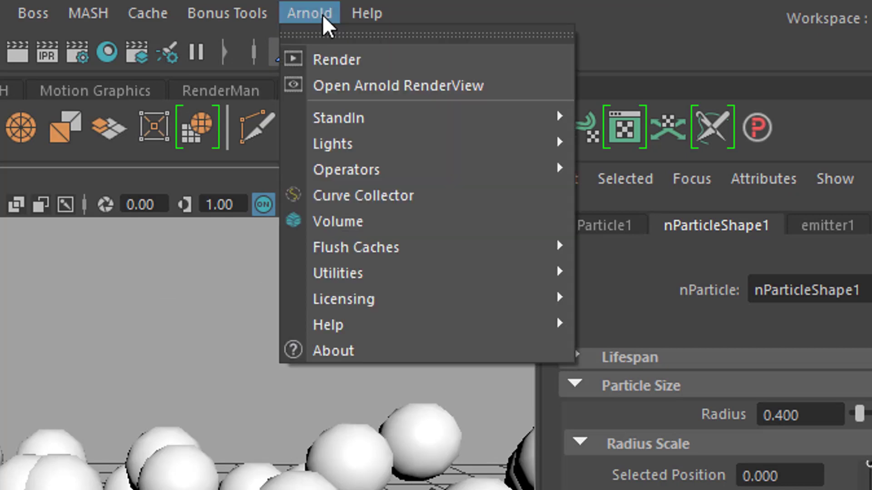
pyautogui.moveTo(332, 143)
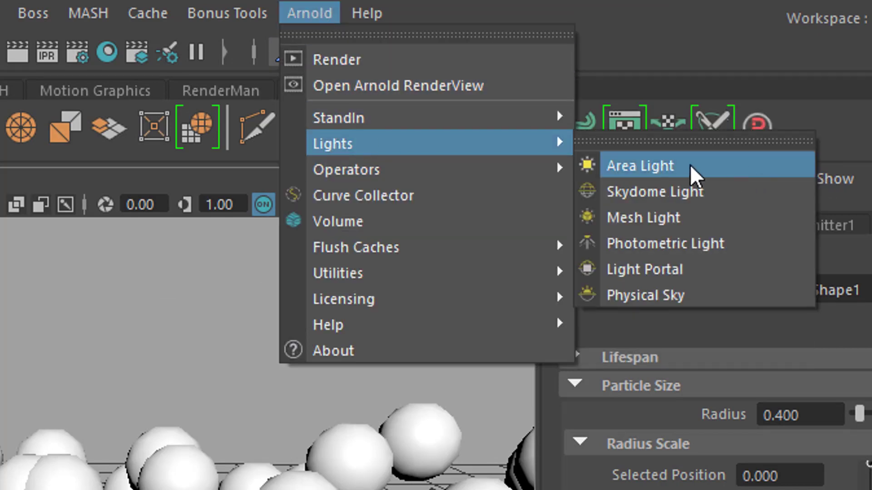
pyautogui.click(639, 165)
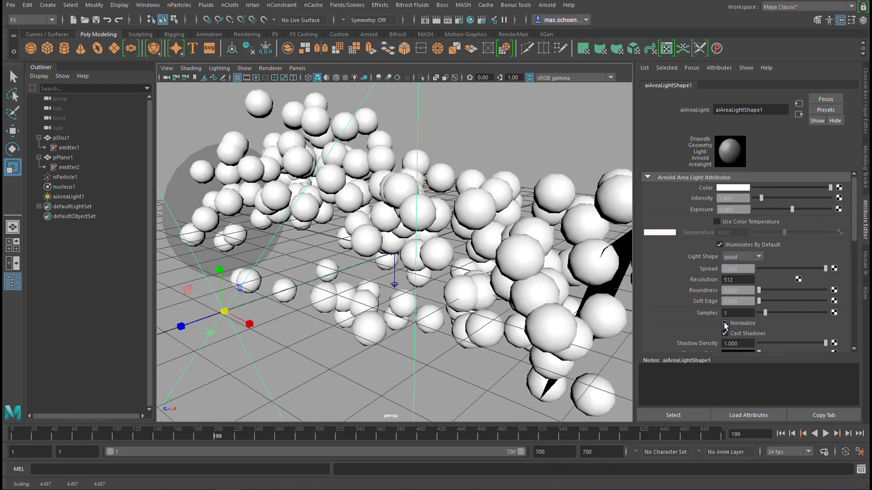
pyautogui.click(725, 333)
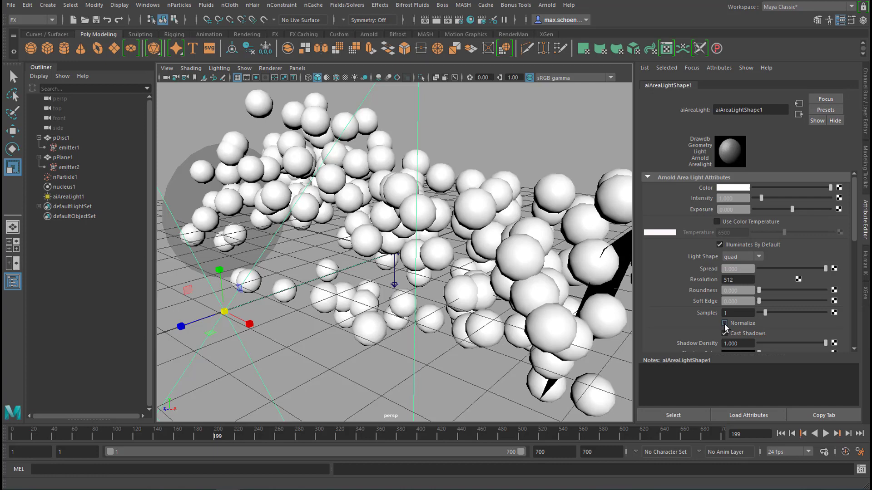
pyautogui.click(724, 332)
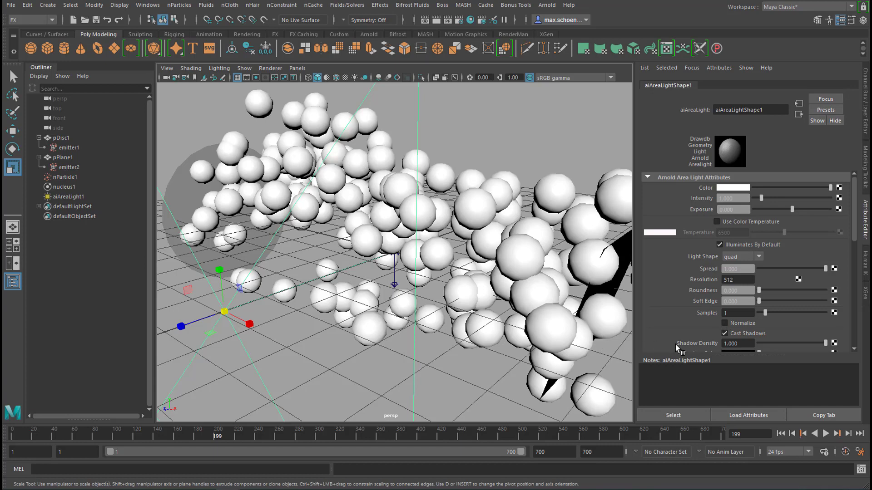
pyautogui.moveTo(760, 217)
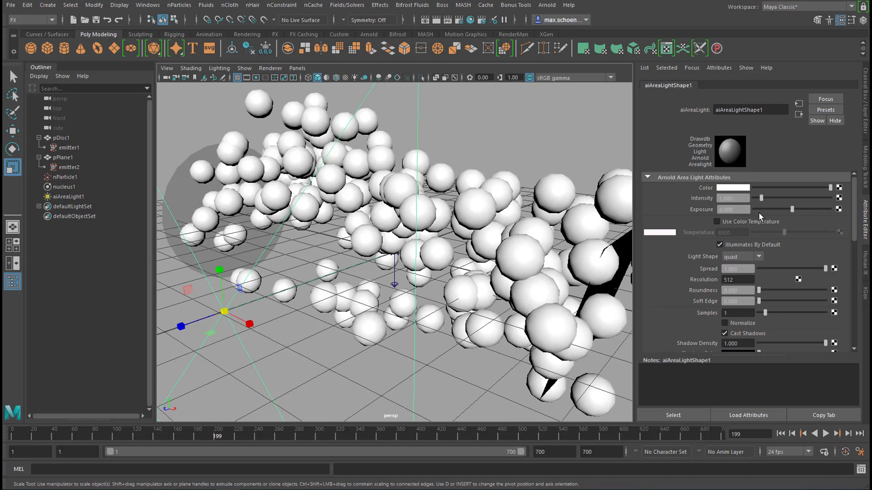
pyautogui.click(733, 210)
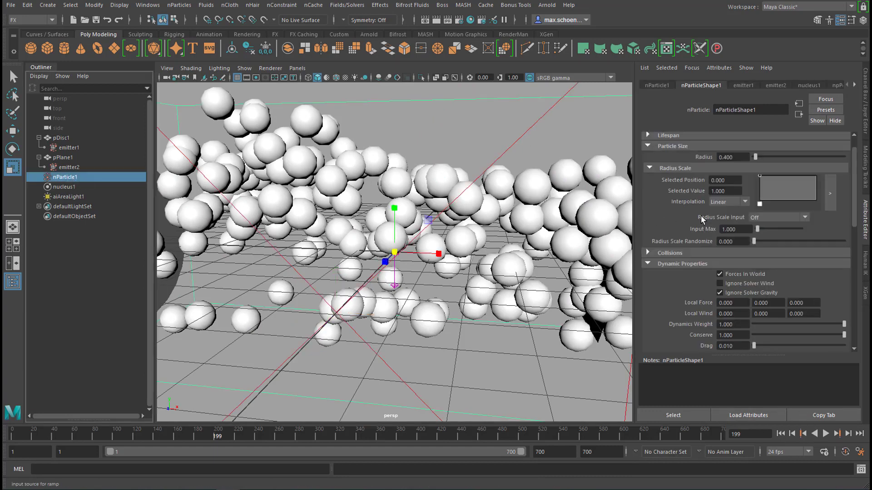
# Set nParticleShape1 radius to 0.6, then rewind and replay the simulation.
pyautogui.click(730, 157)
pyautogui.write('0.600')
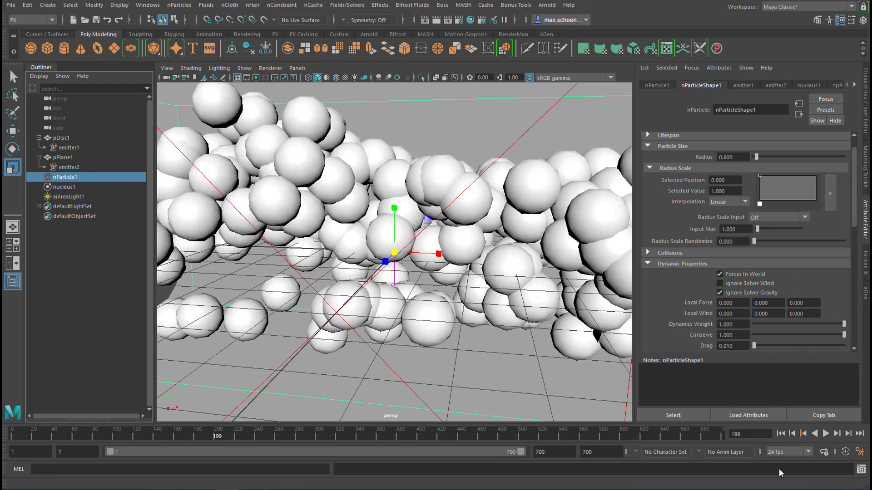
pyautogui.click(825, 434)
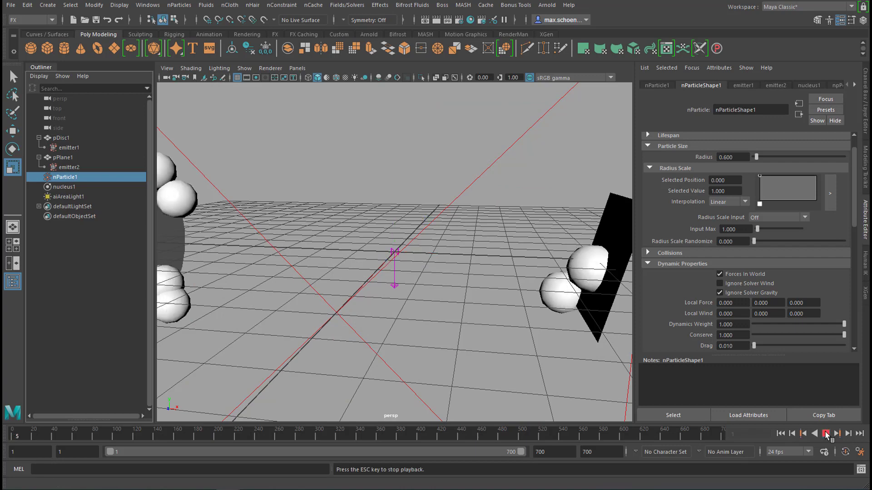
pyautogui.click(825, 434)
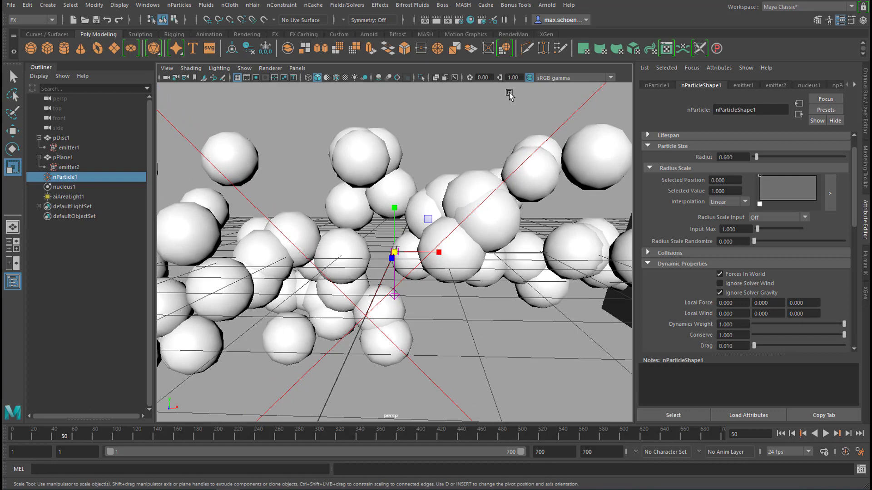
pyautogui.click(545, 5)
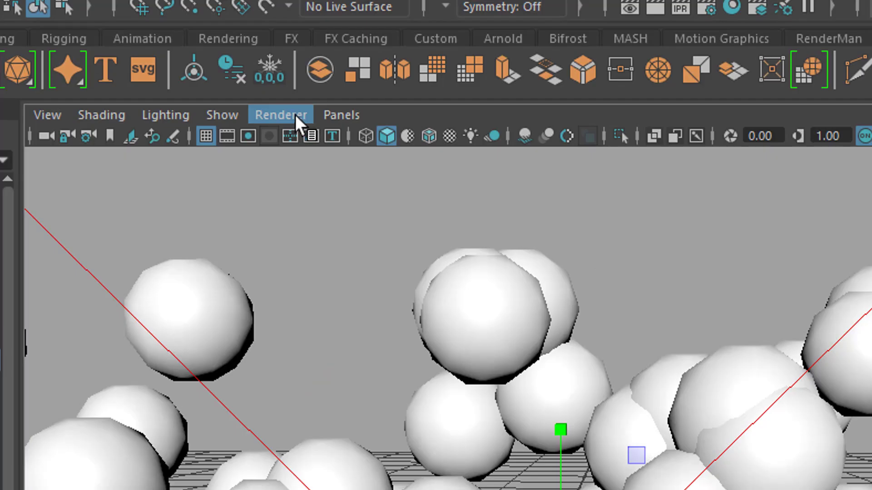
# Render the viewport with Arnold and change npPointsBlinn's type to Ai Standard Surface.
pyautogui.click(280, 114)
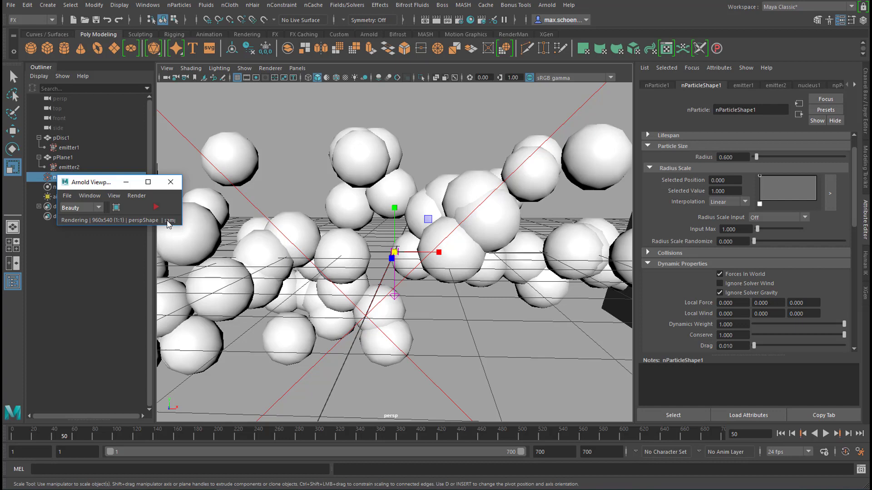
pyautogui.click(156, 207)
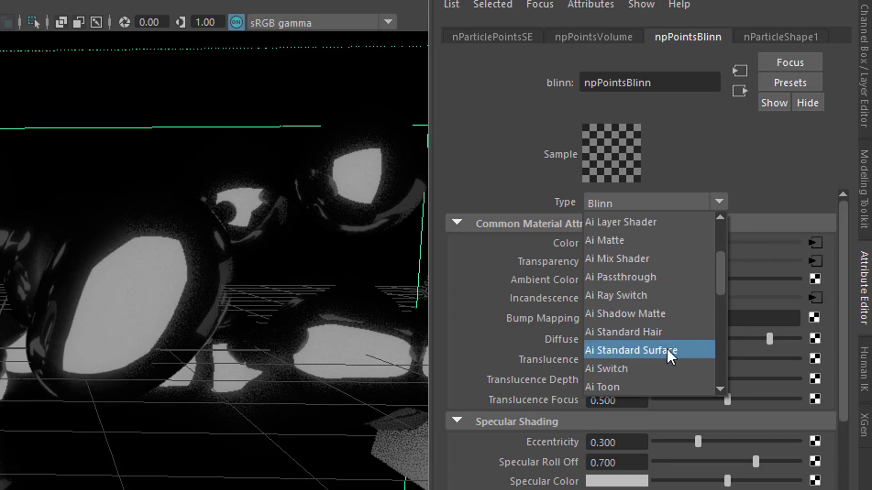
pyautogui.click(630, 350)
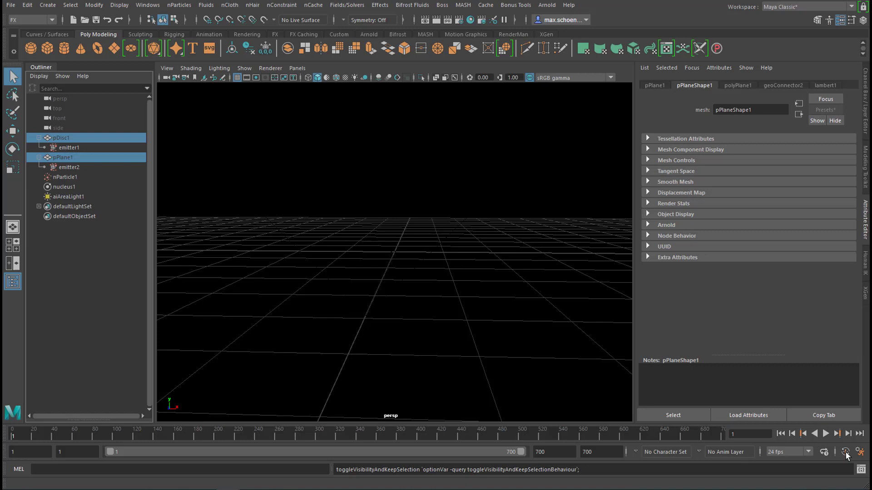
# Play the simulation with emitters hidden, stop, and begin stepping forward frame by frame.
pyautogui.click(825, 433)
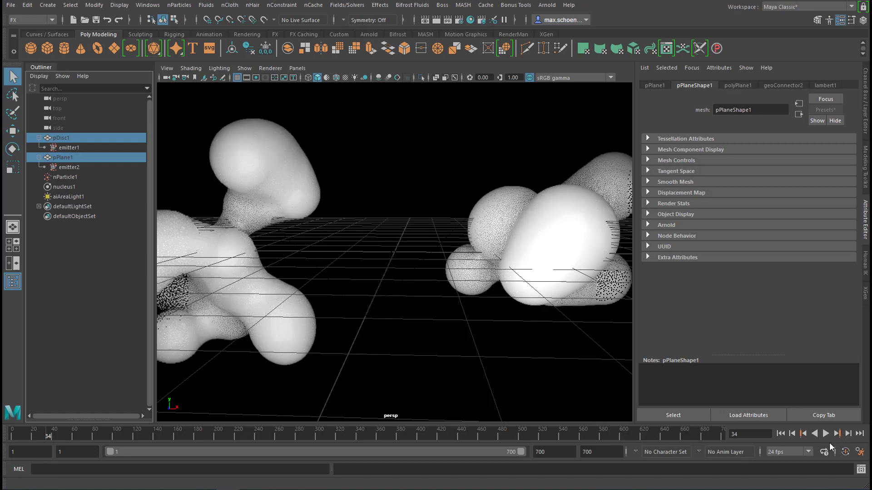
pyautogui.click(839, 434)
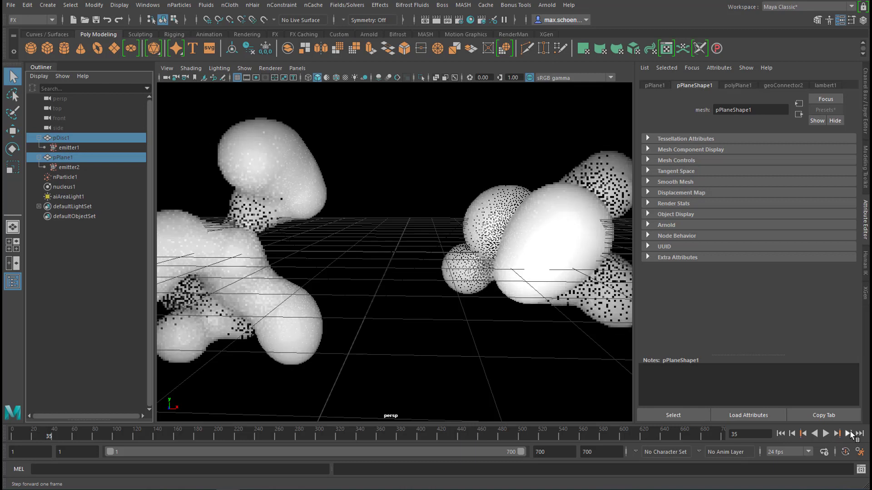
pyautogui.click(849, 434)
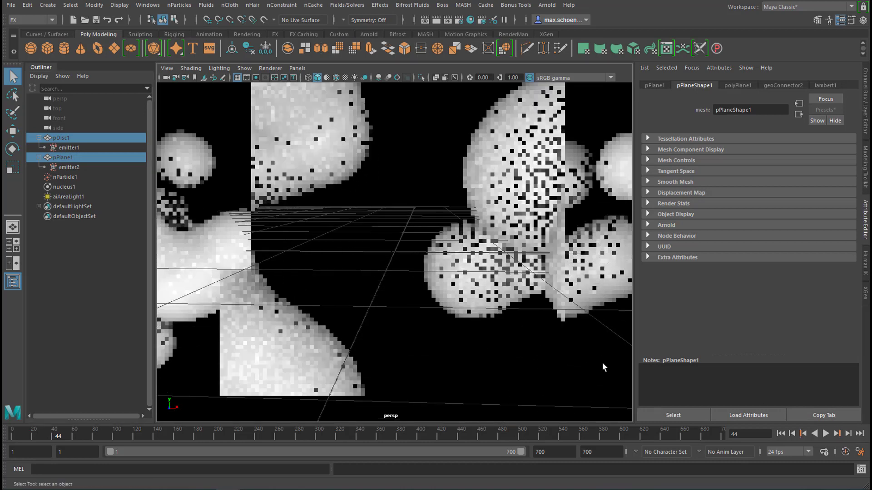
pyautogui.click(848, 433)
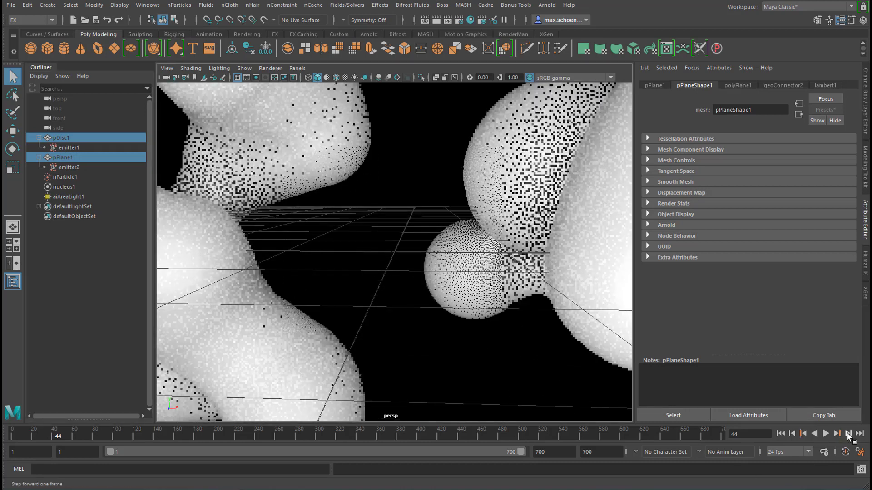
pyautogui.click(848, 434)
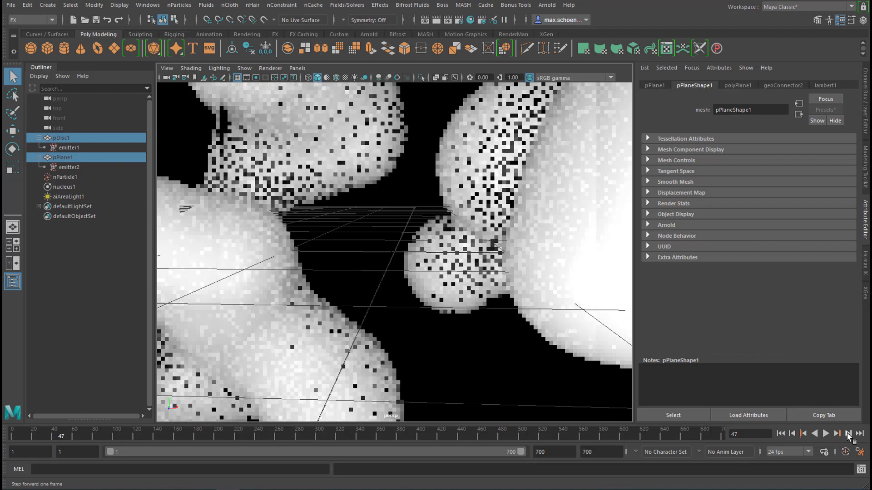
# Keep stepping the simulation forward until frame 50, where the blobby streams merge.
pyautogui.click(847, 433)
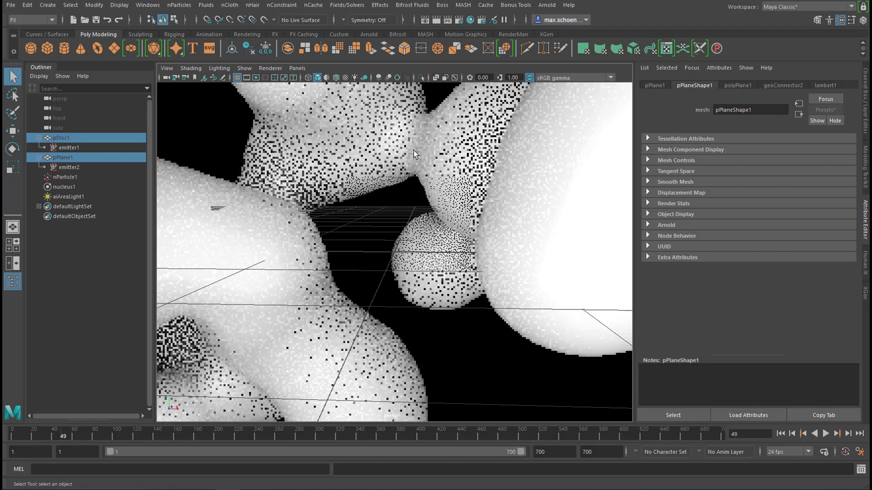
pyautogui.click(849, 434)
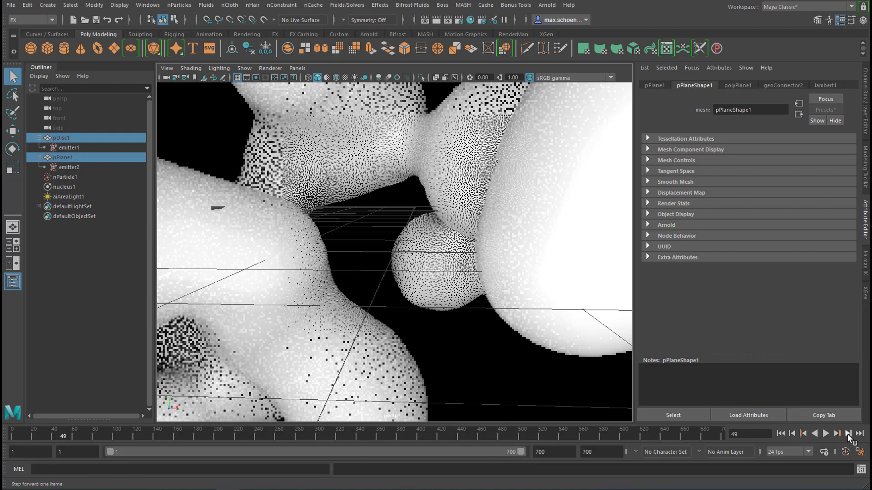
pyautogui.click(847, 433)
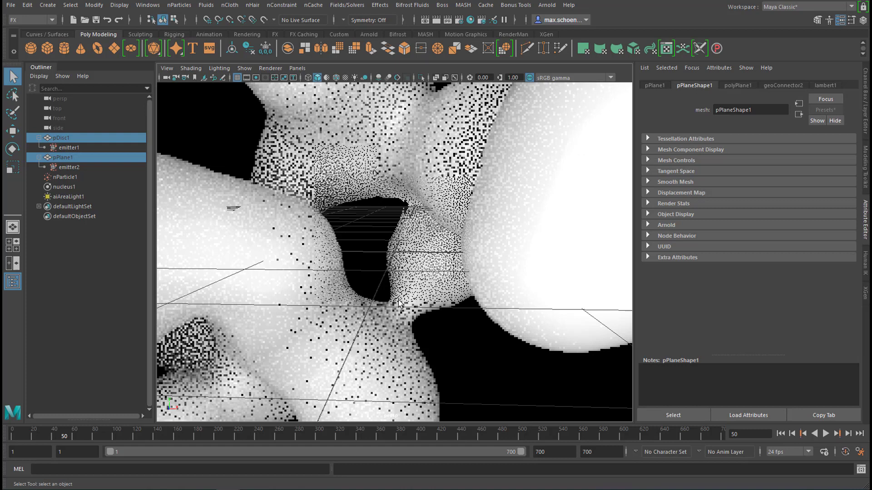
pyautogui.click(834, 433)
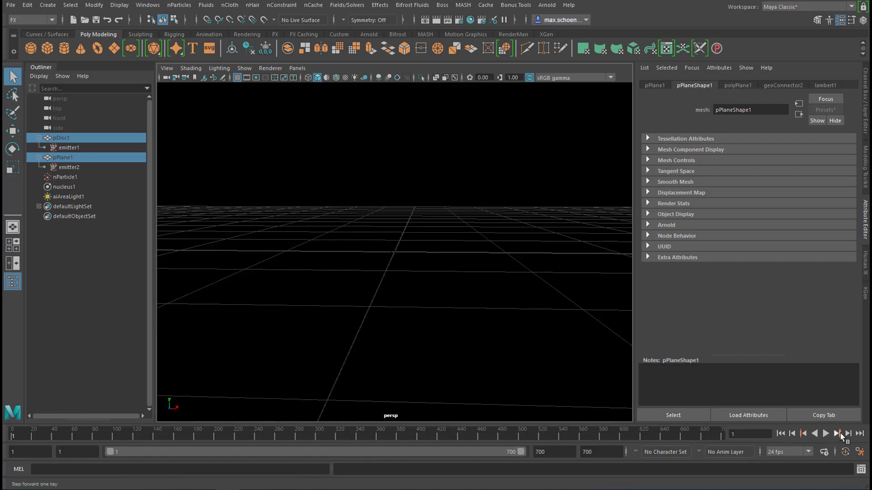
pyautogui.click(848, 434)
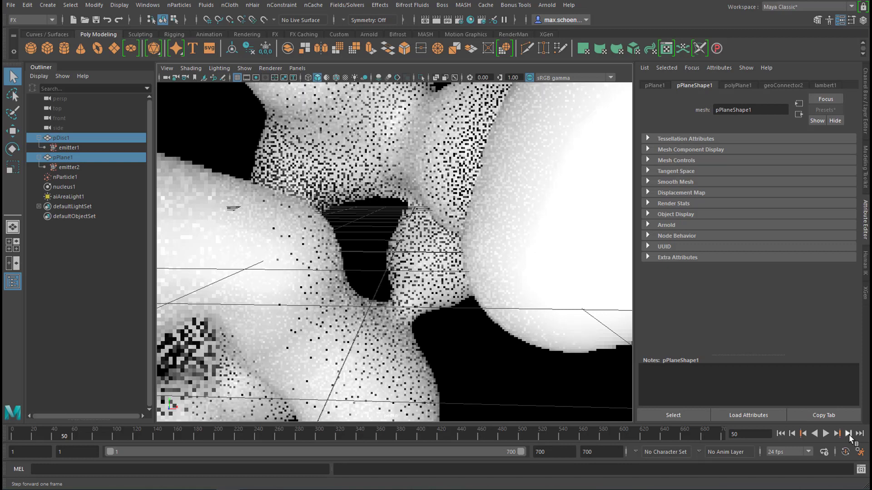
pyautogui.click(847, 434)
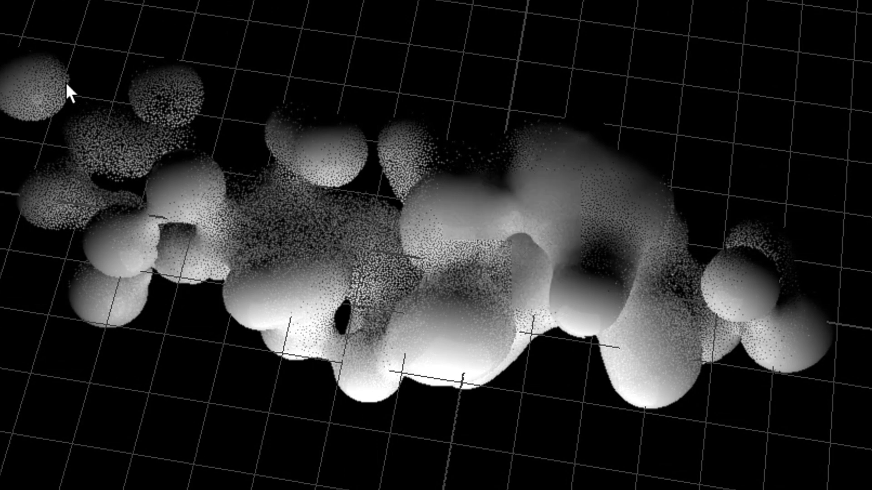
pyautogui.moveTo(548, 467)
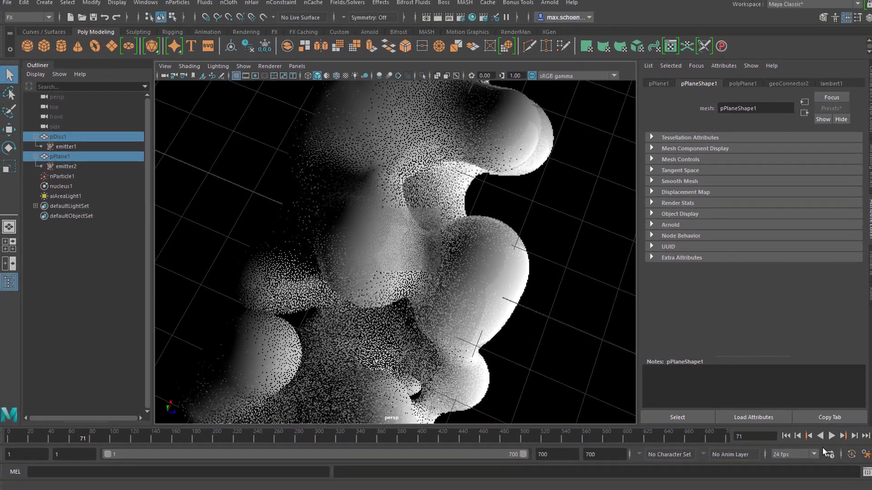
# Show aiStandardSurface1's attributes and open its Presets list to reach Clear_Water.
pyautogui.rightClick(377, 205)
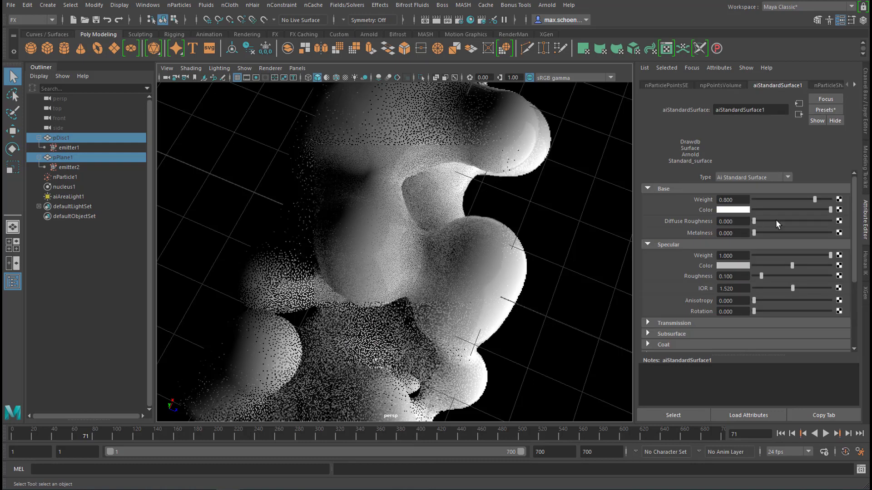
pyautogui.click(825, 109)
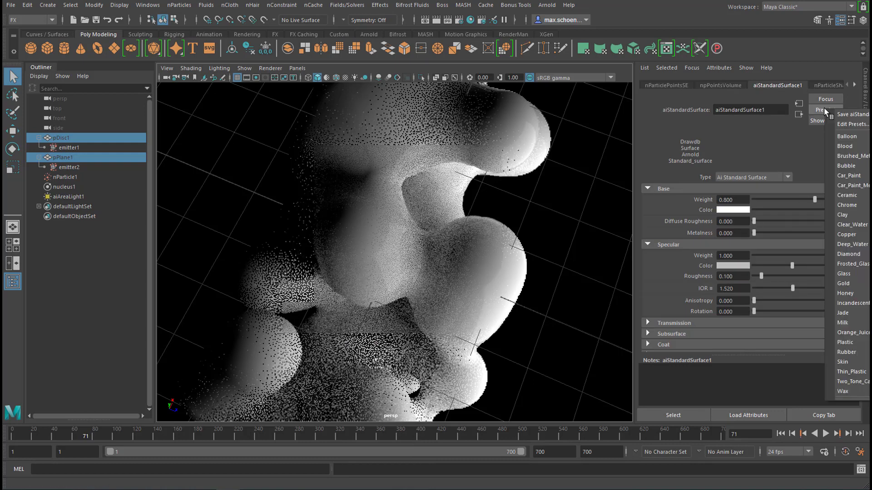
pyautogui.moveTo(851, 225)
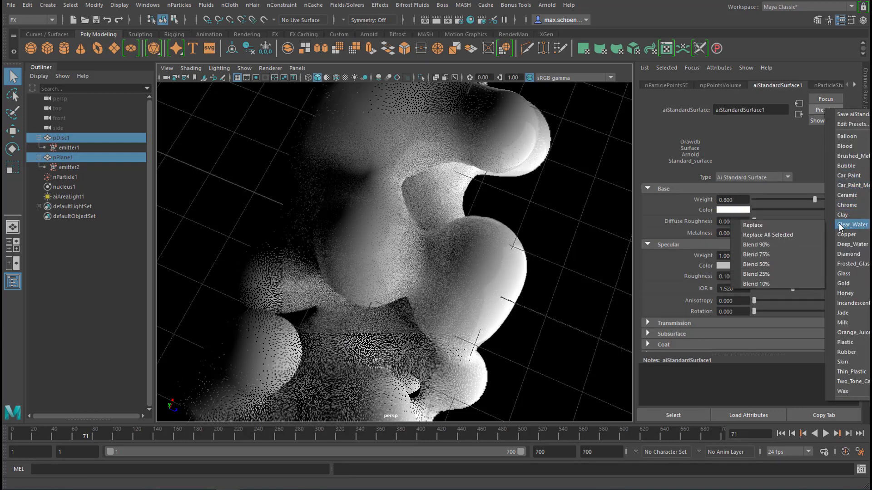